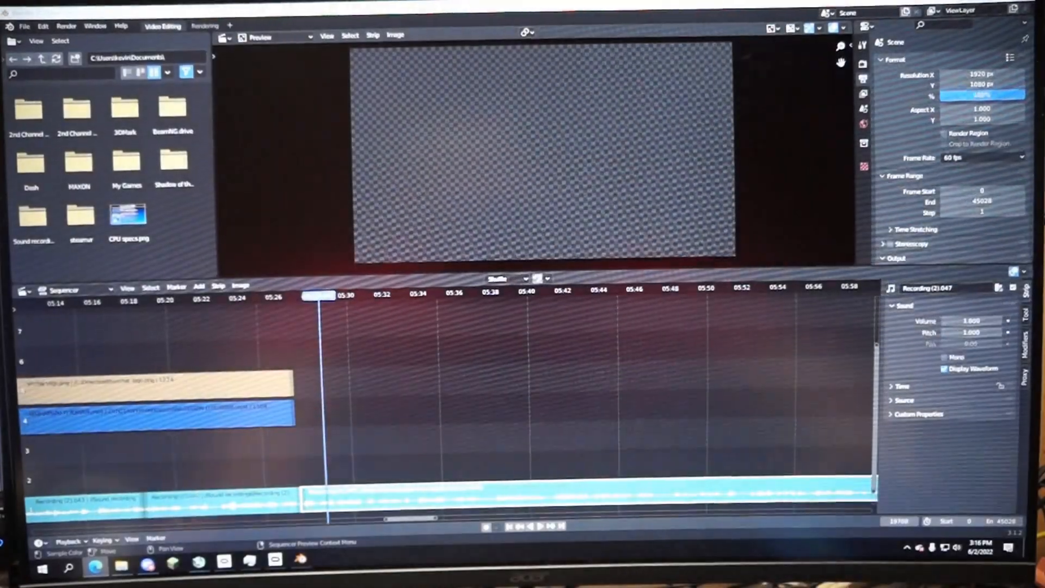
- Browse for media via Add > Movie/Image and enter the 2nd Channel Resources folder
left_click(126, 164)
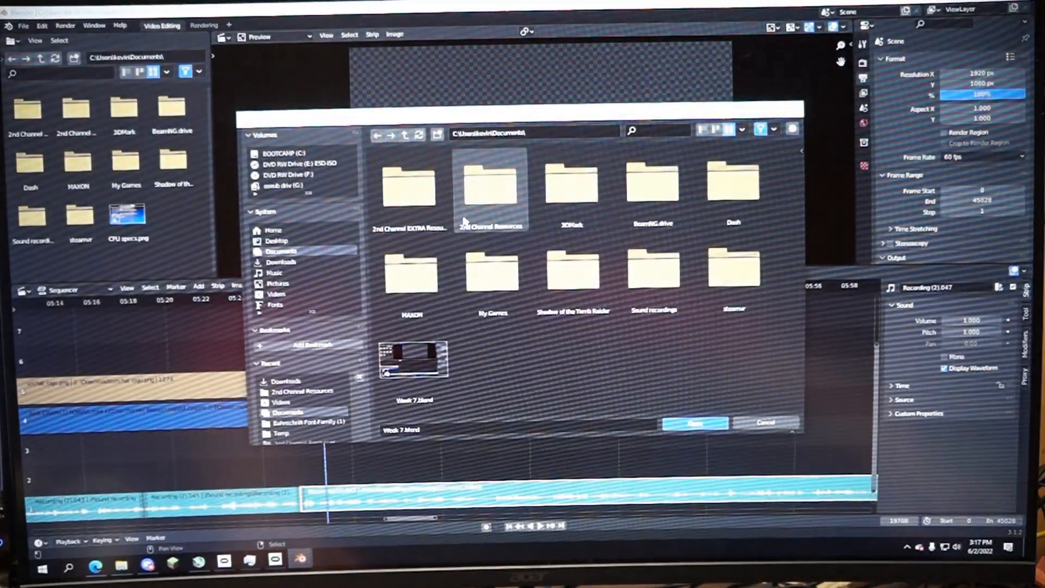
double_click(490, 186)
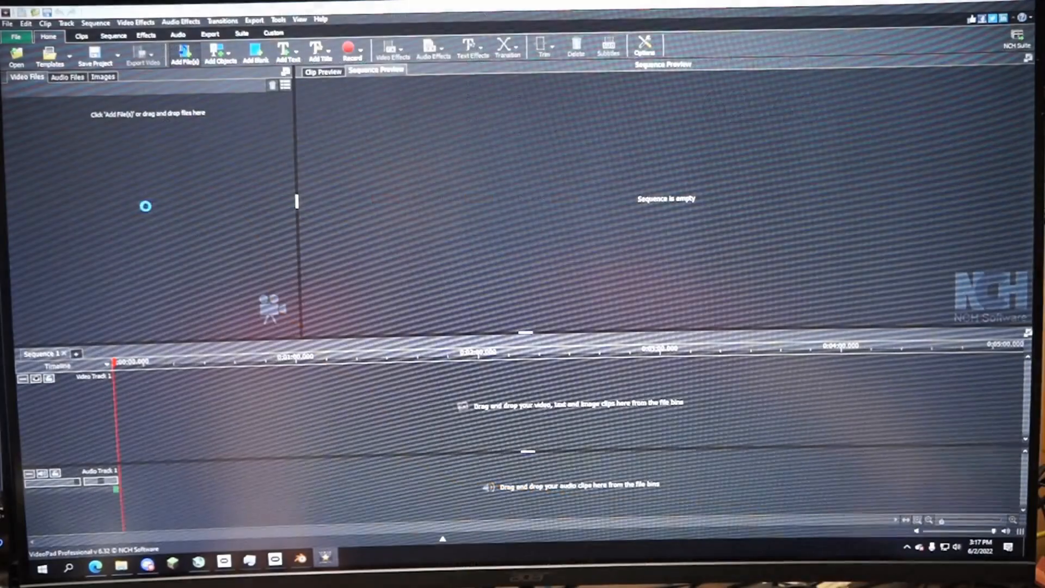
left_click(185, 52)
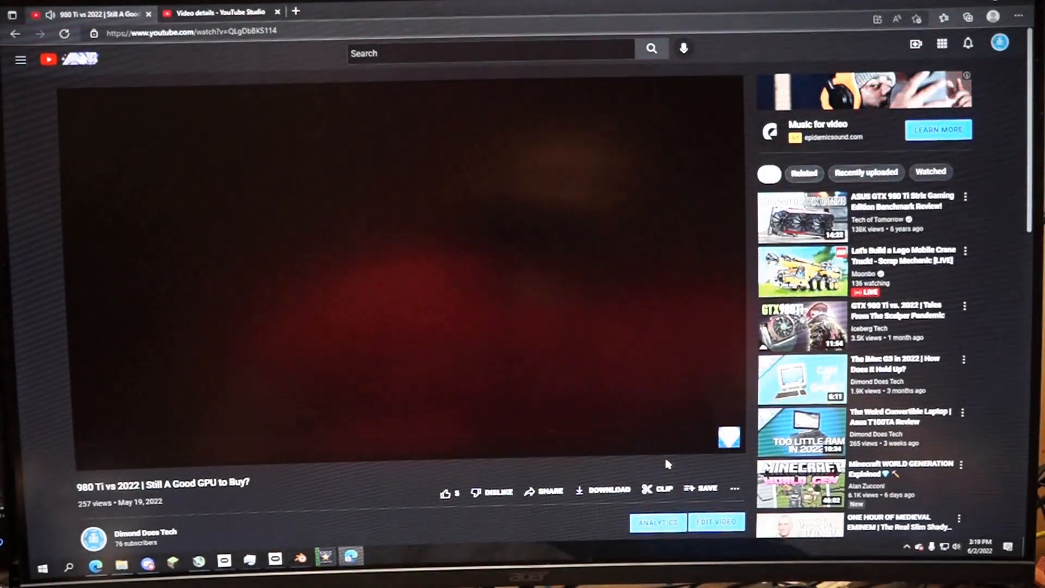
- Play the 980 Ti vs 2022 video, then scroll down the GTX 980 4K gaming forum thread
left_click(400, 267)
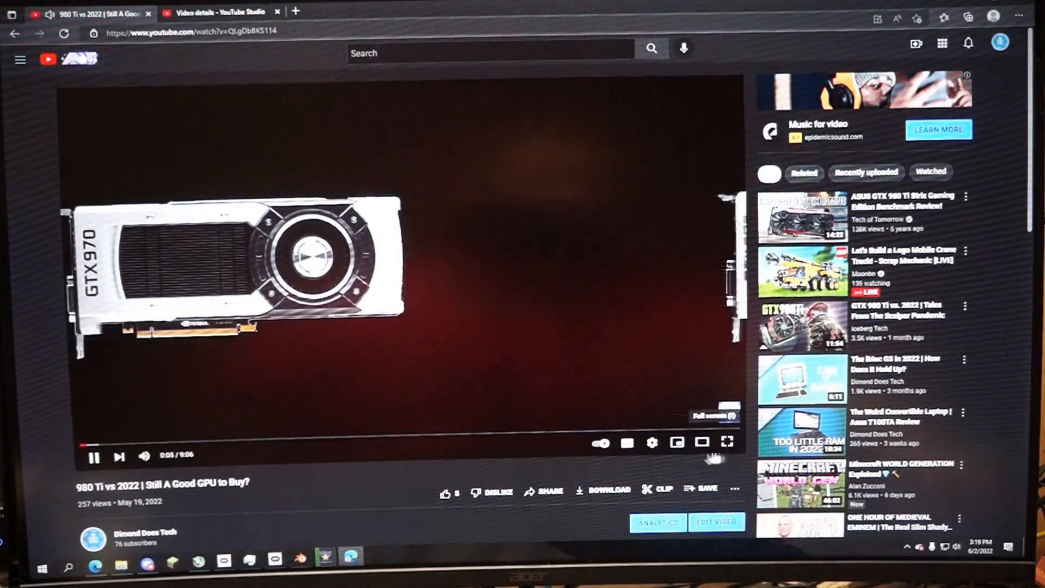
left_click(652, 444)
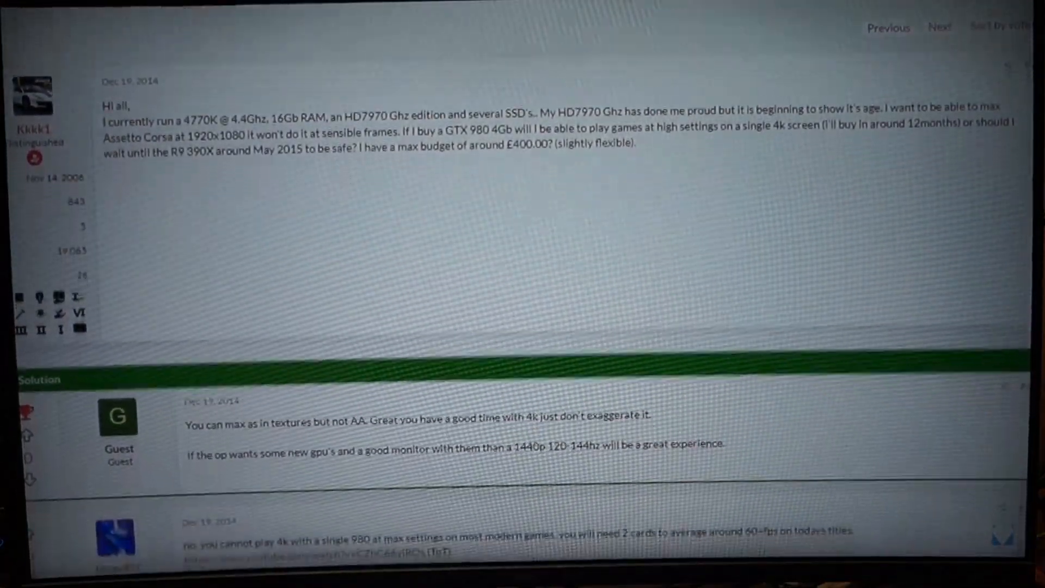
scroll("down", 3)
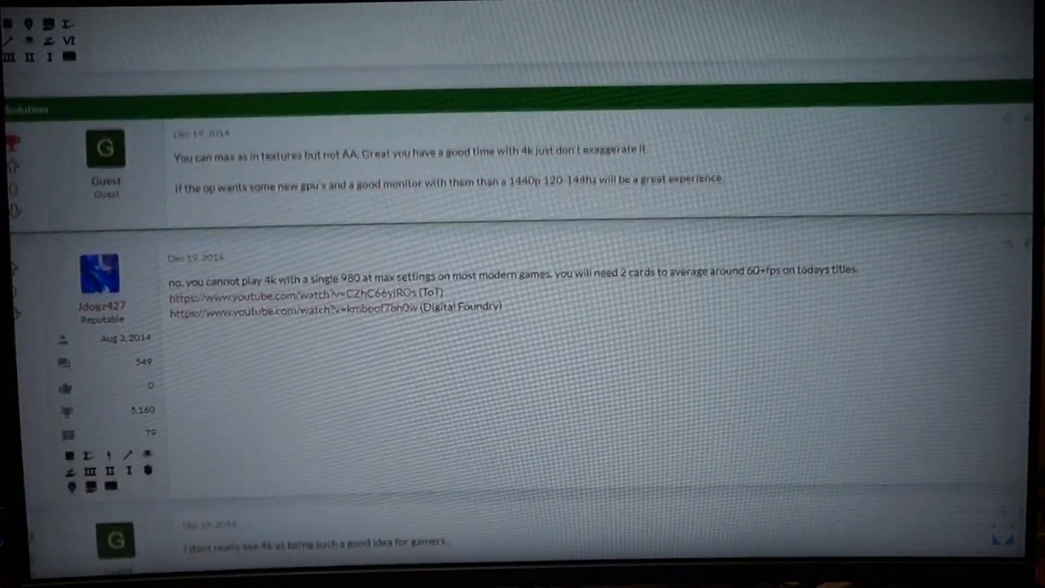
scroll("down", 3)
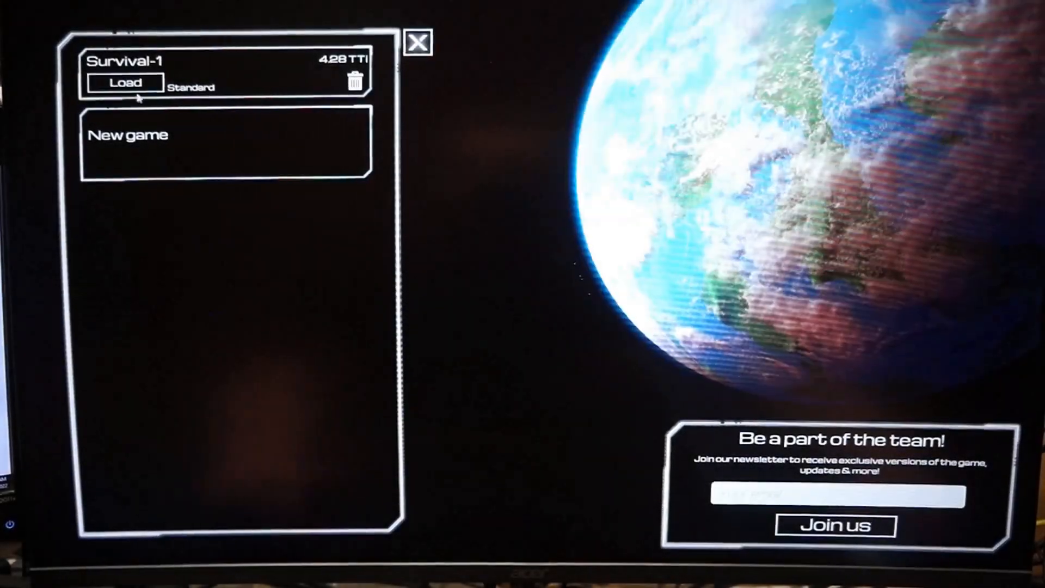
- Load the Survival-1 saved game
left_click(123, 81)
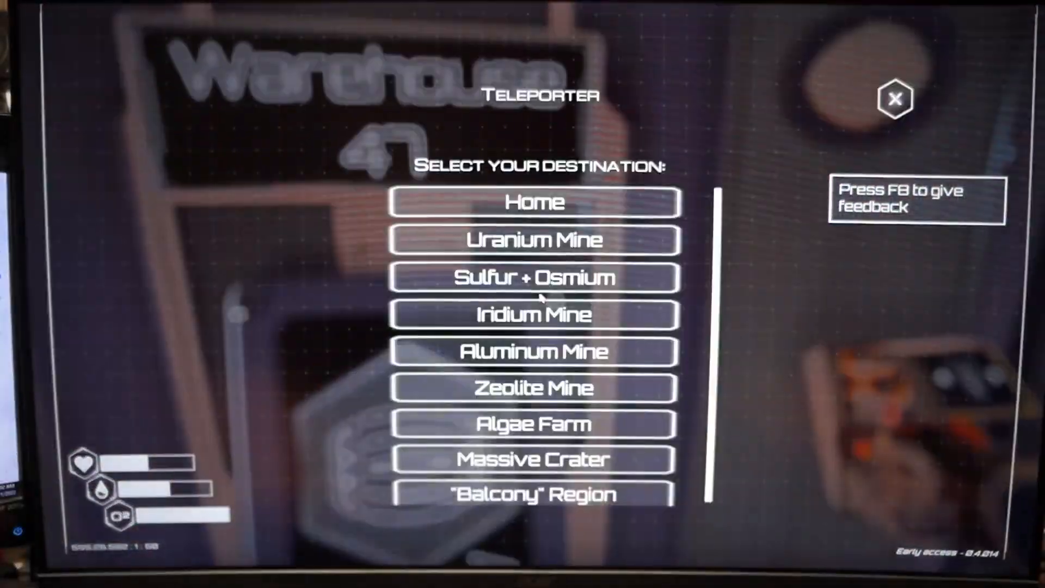
- Teleport to a destination chosen from the teleporter list
left_click(533, 278)
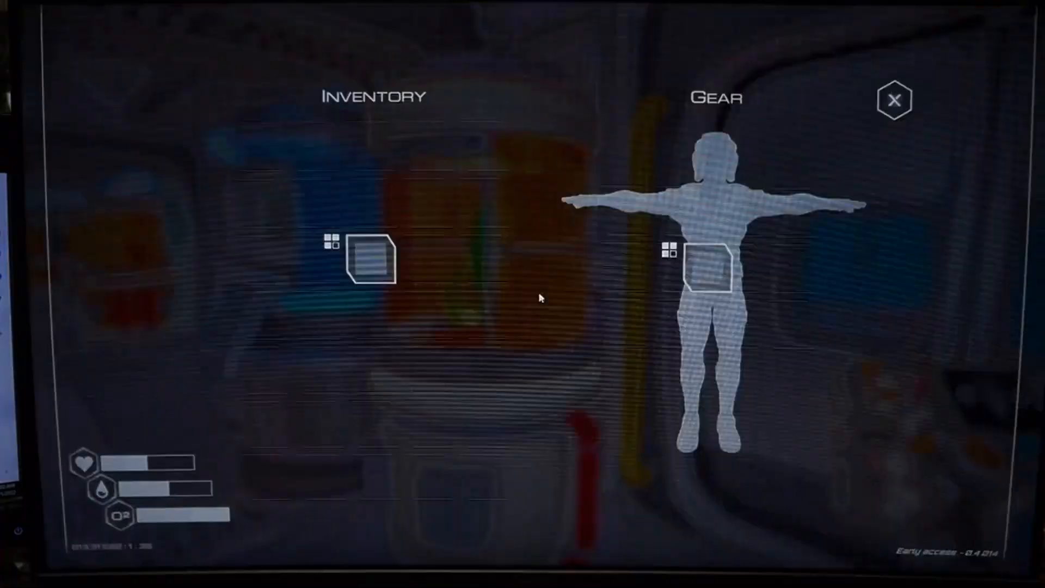
- Close the inventory, walk back to Warehouse 47 and use its teleporter
left_click(895, 99)
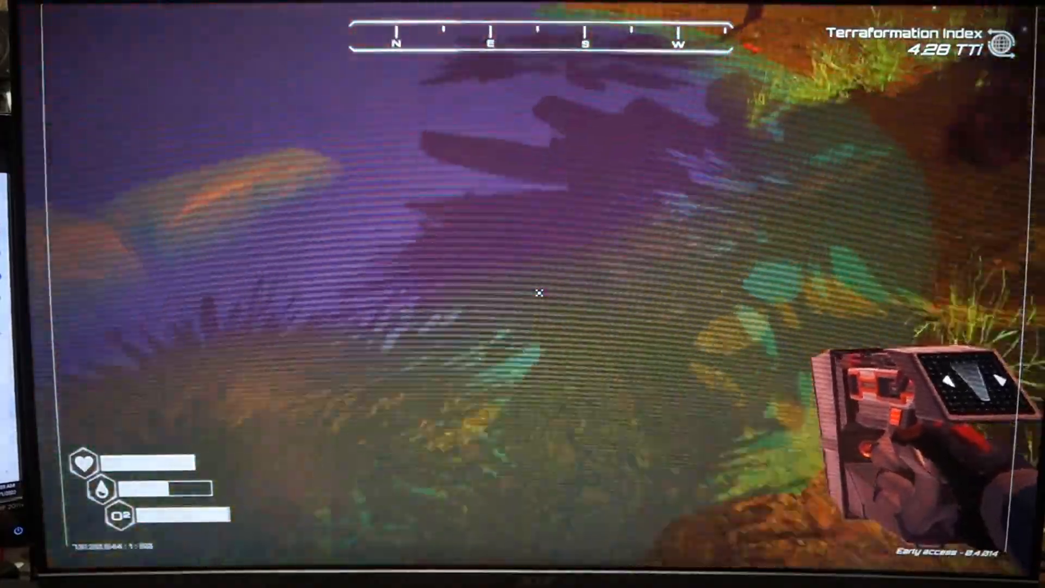
mouse_move(522, 294)
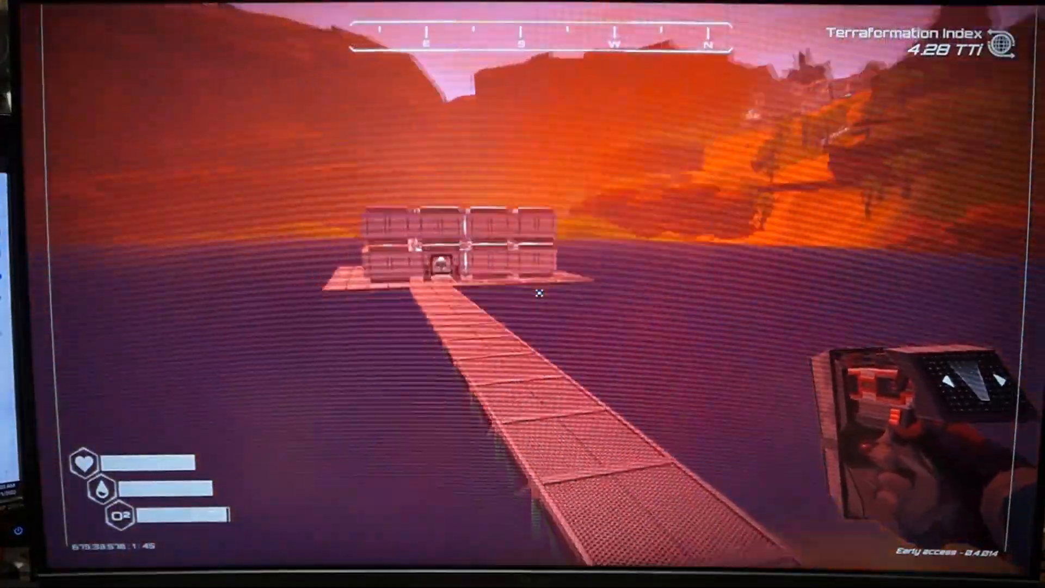
mouse_move(523, 294)
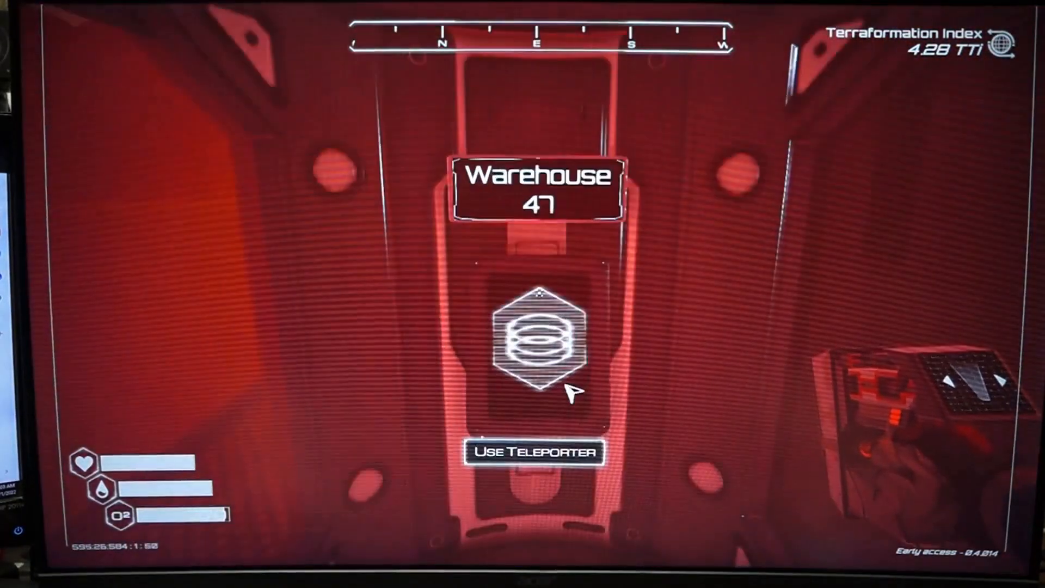
left_click(532, 451)
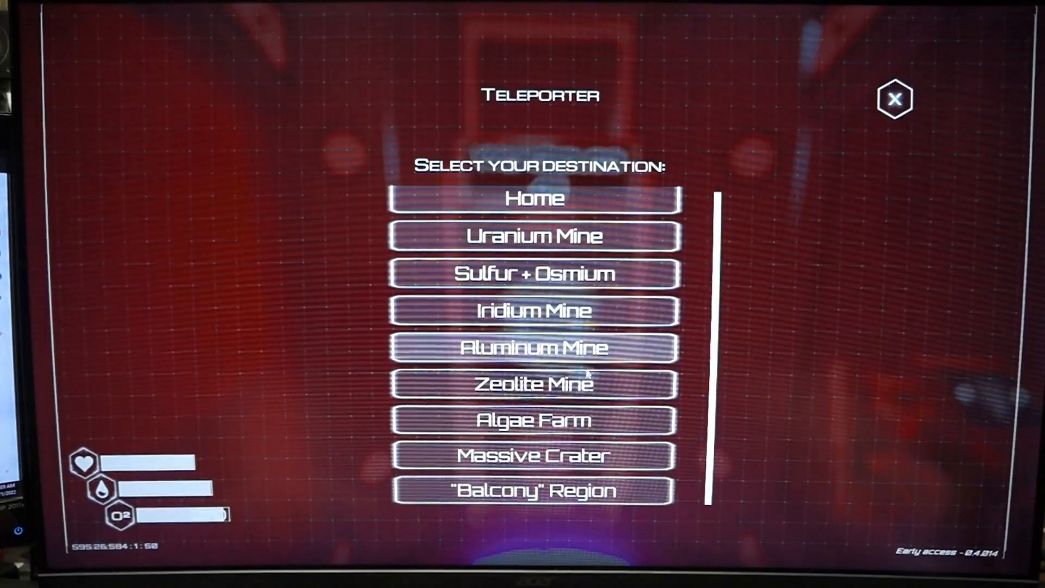